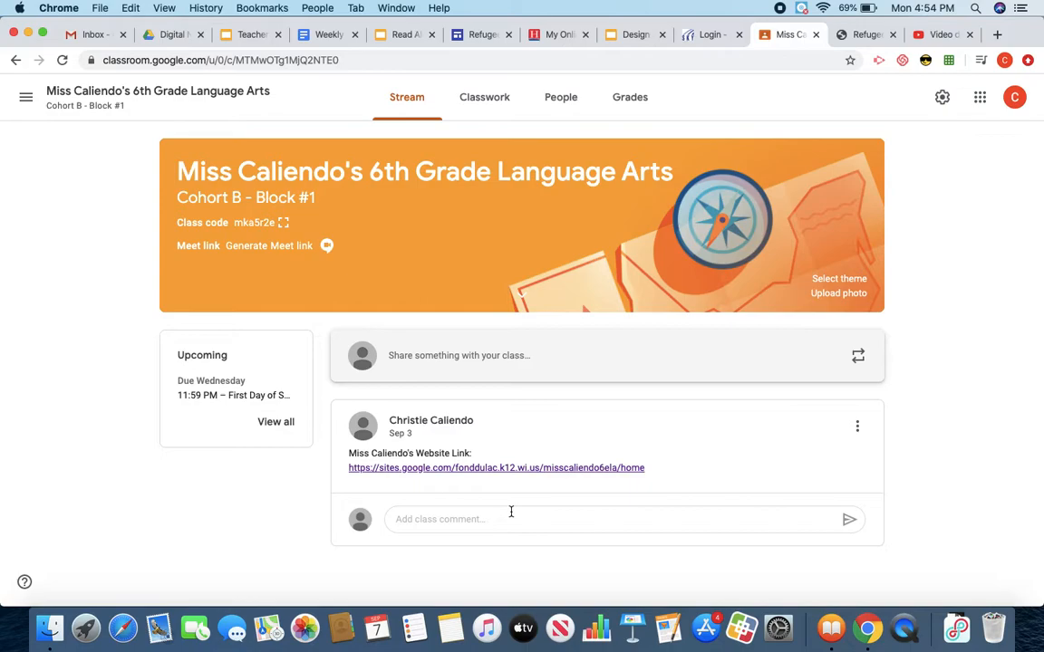
mouse_move(504, 527)
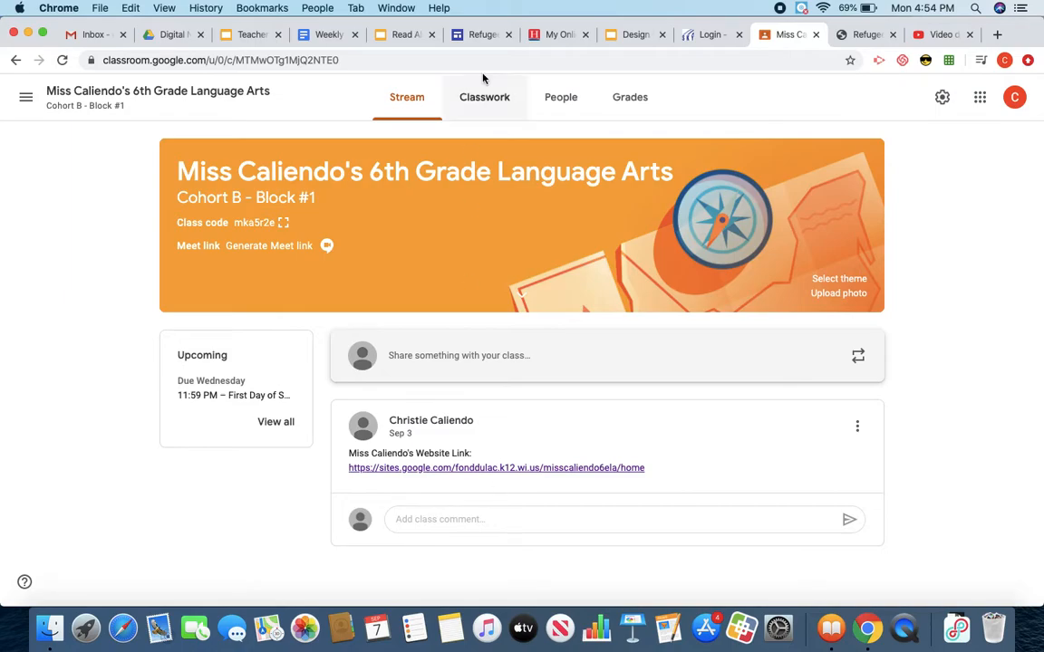
- Open the Read Aloud Digital Notebook assignment under Classwork's Week of 9/7-9/11 topic
click(483, 98)
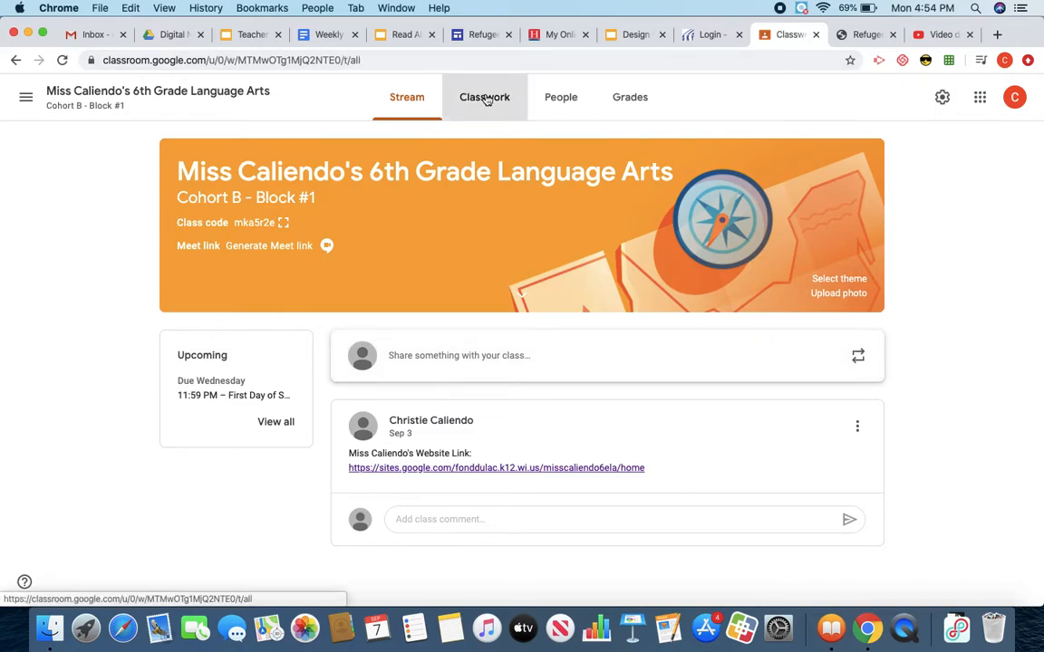
click(484, 98)
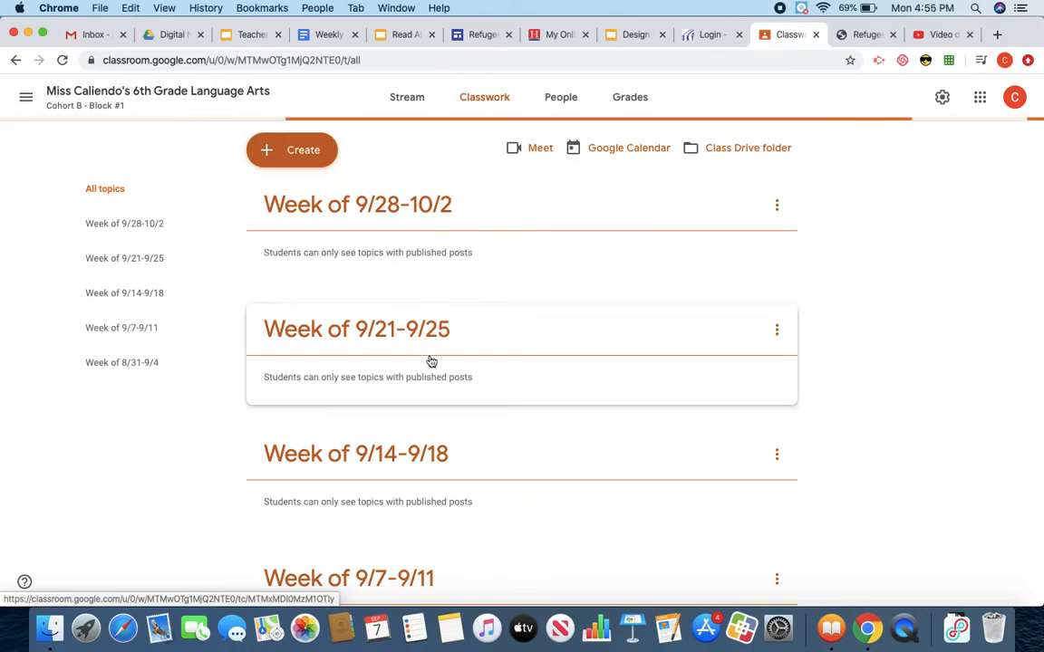
mouse_move(428, 388)
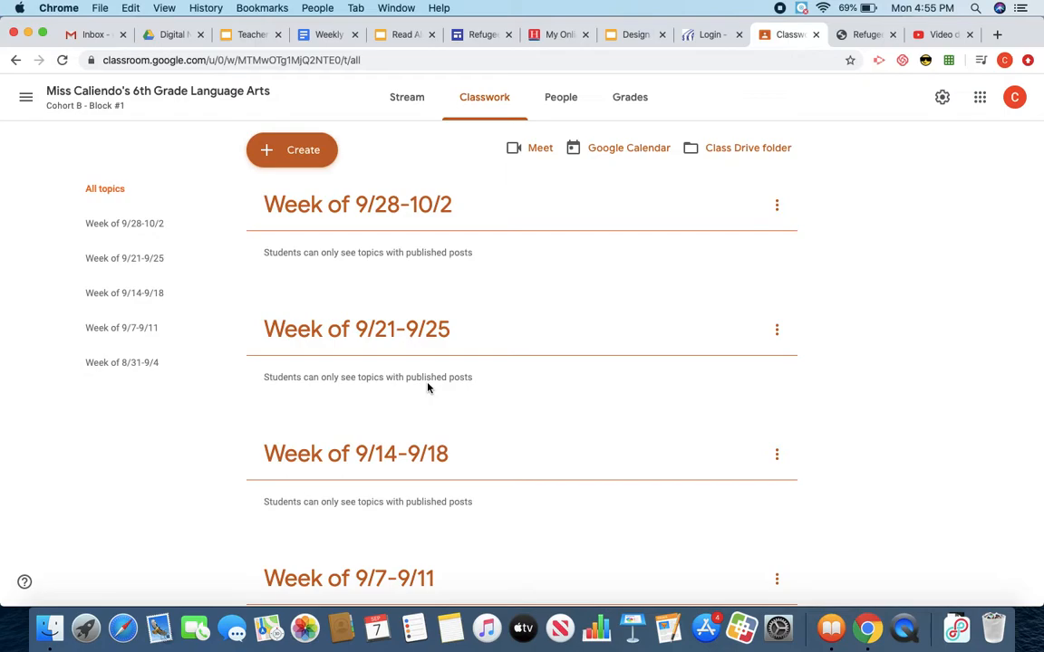
scroll(down, 3)
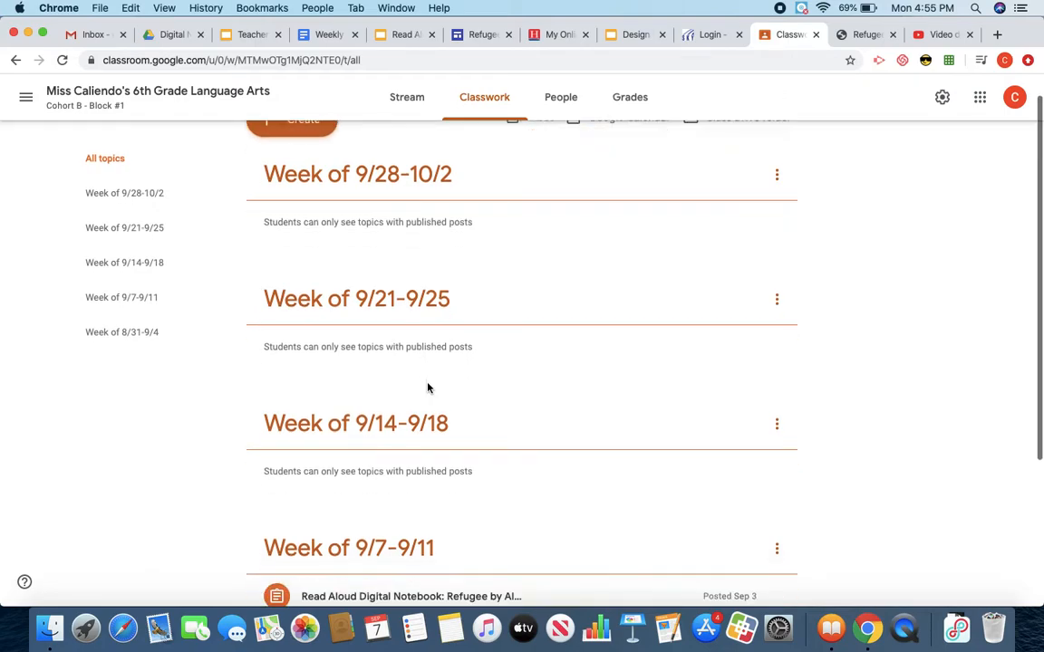
scroll(down, 3)
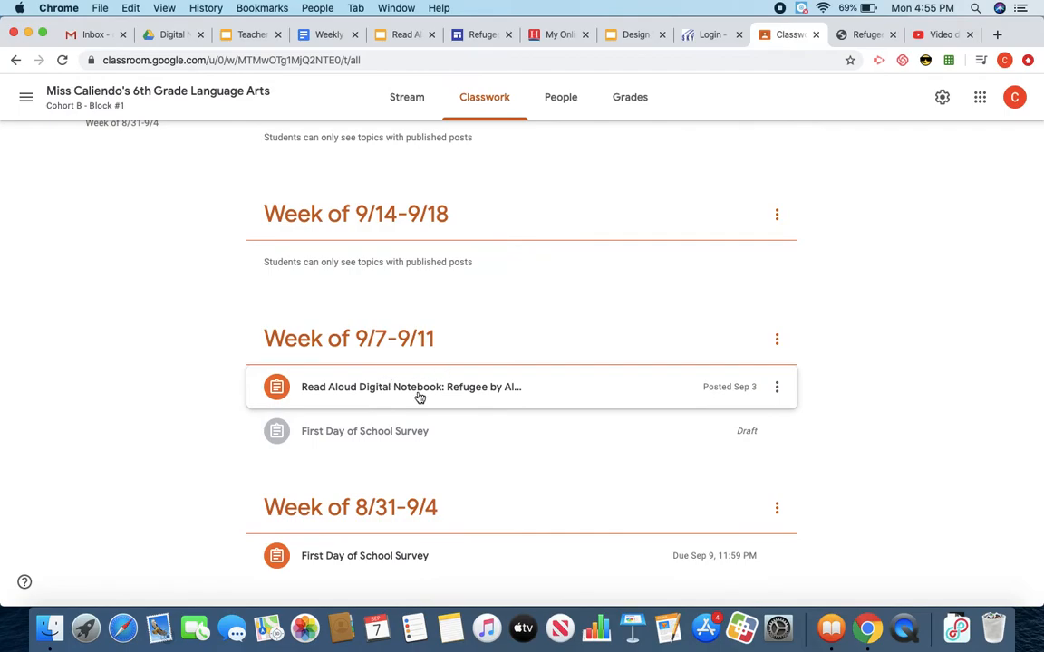
click(418, 388)
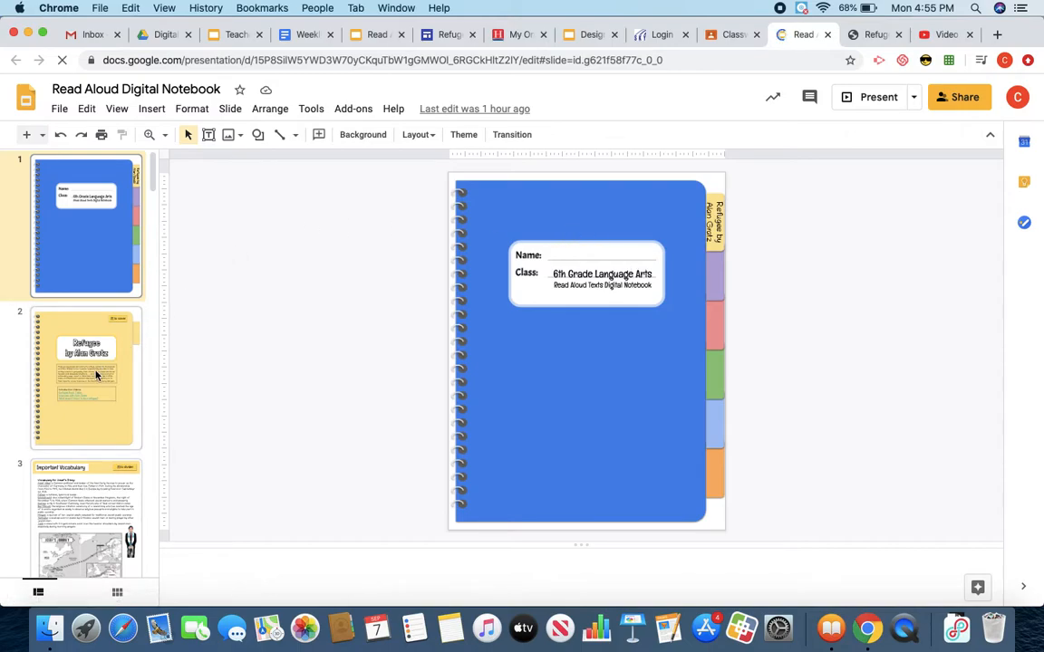
- Jump to slide 6, the Alan Gratz Interview slide, in the filmstrip
right_click(94, 375)
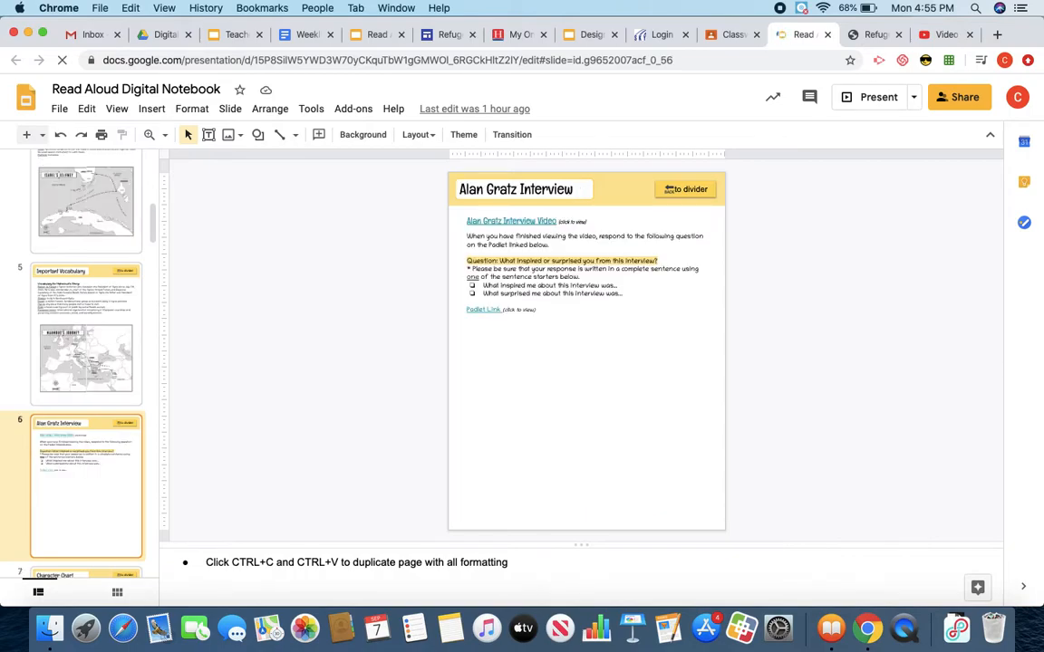
- Follow the Alan Gratz Interview Video link into its Safe YouTube page
click(163, 134)
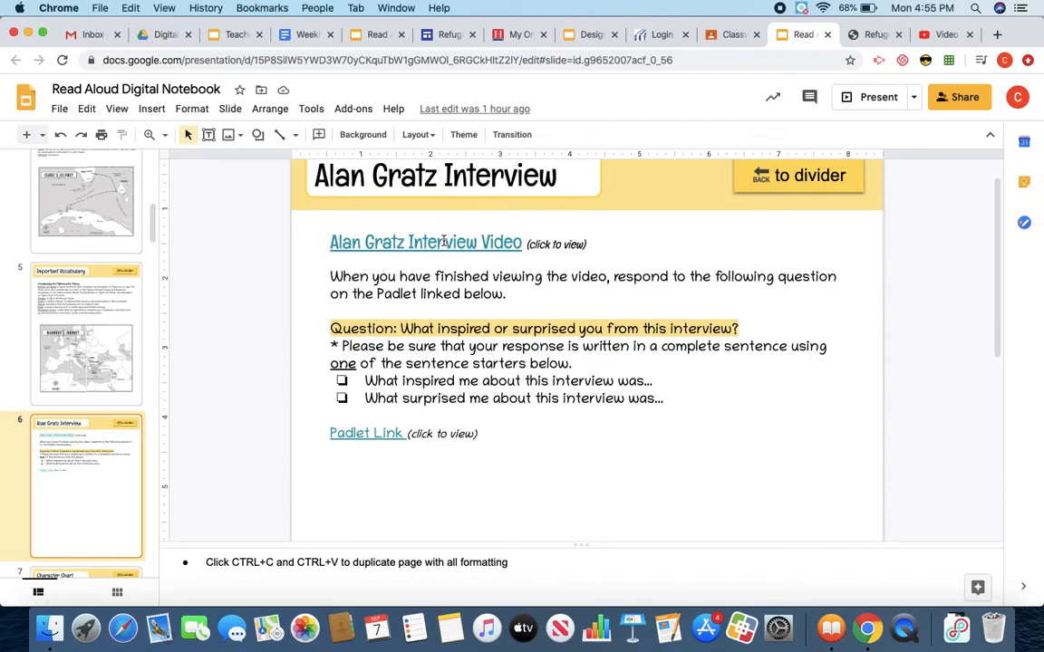
click(424, 243)
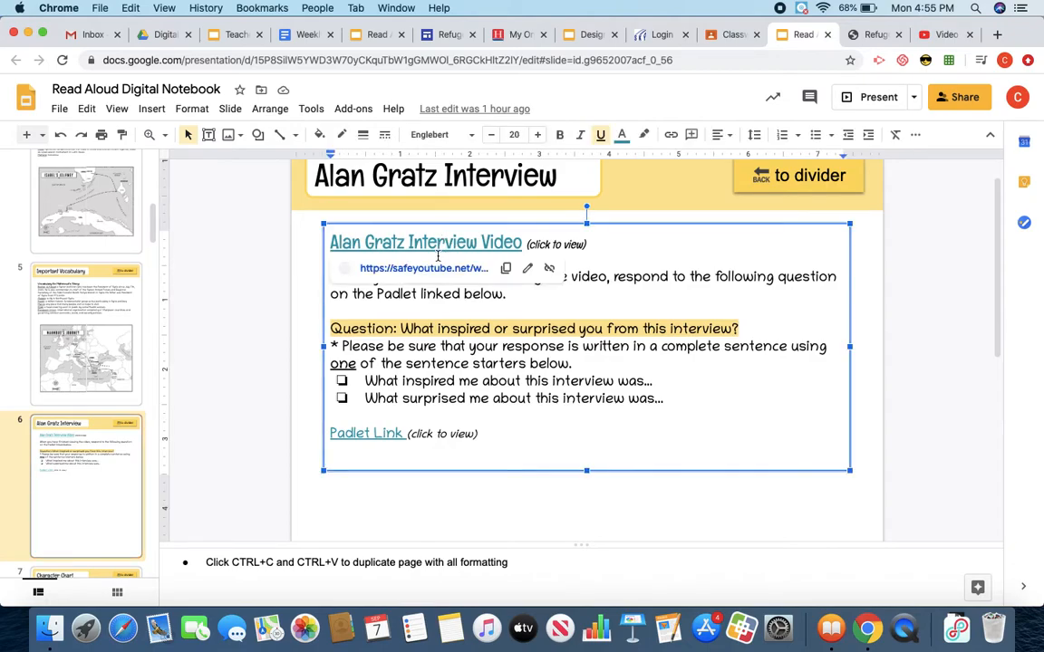
click(424, 243)
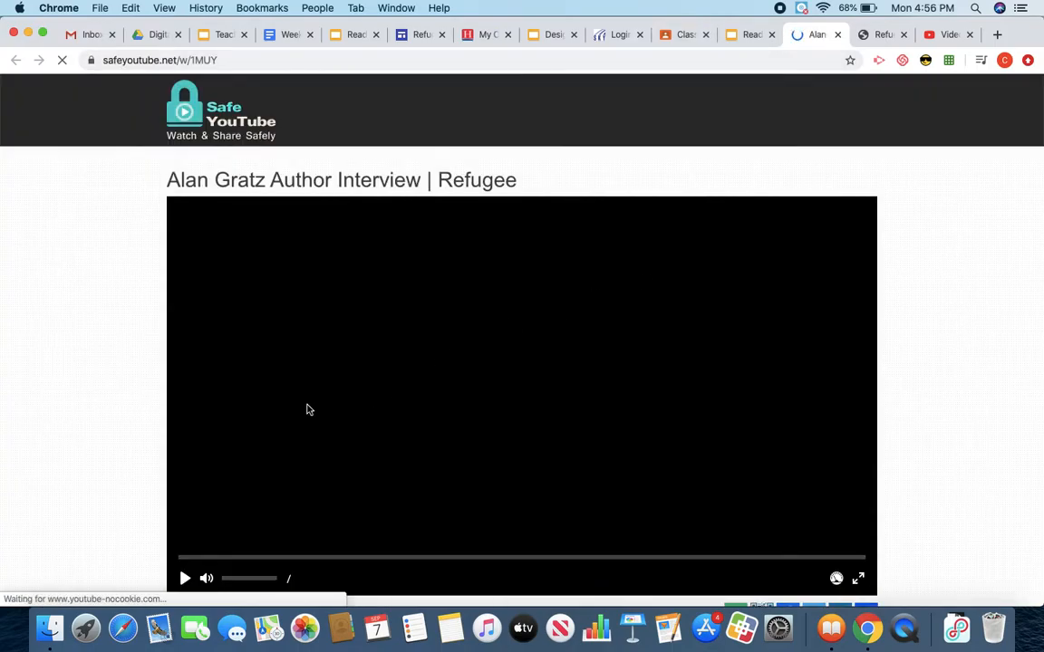
mouse_move(391, 477)
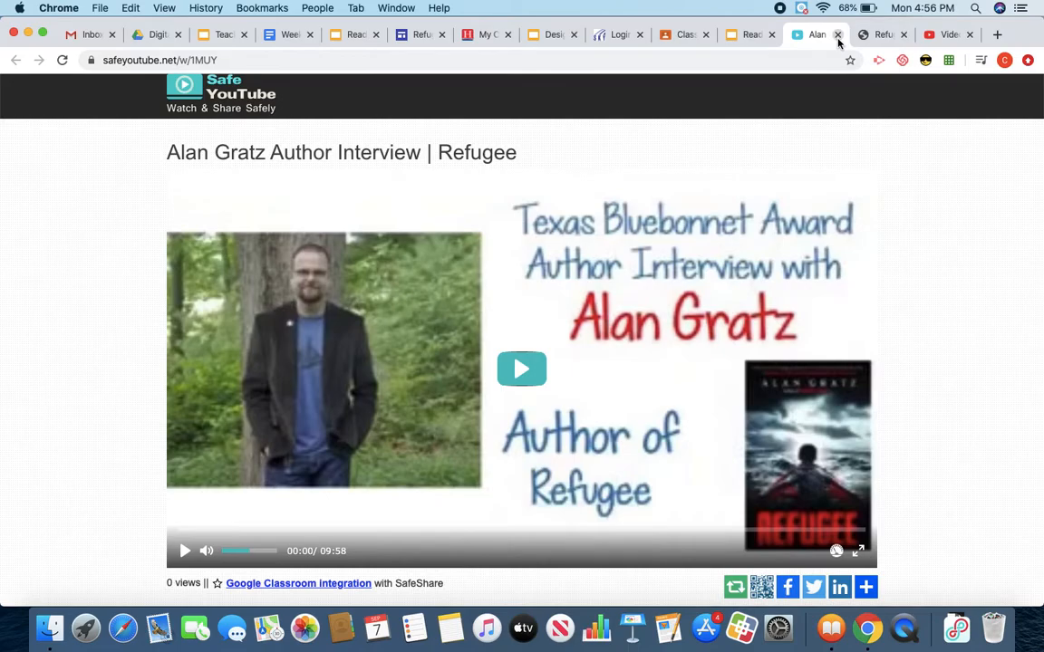
- Close the Safe YouTube video tab to return to the interview slide
click(837, 35)
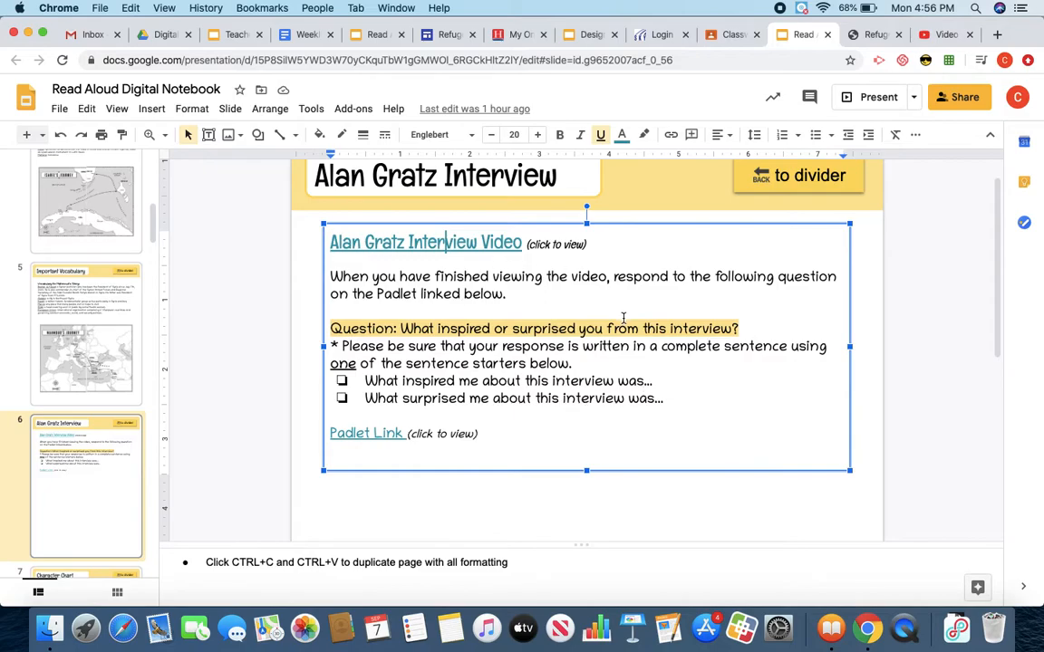
mouse_move(489, 319)
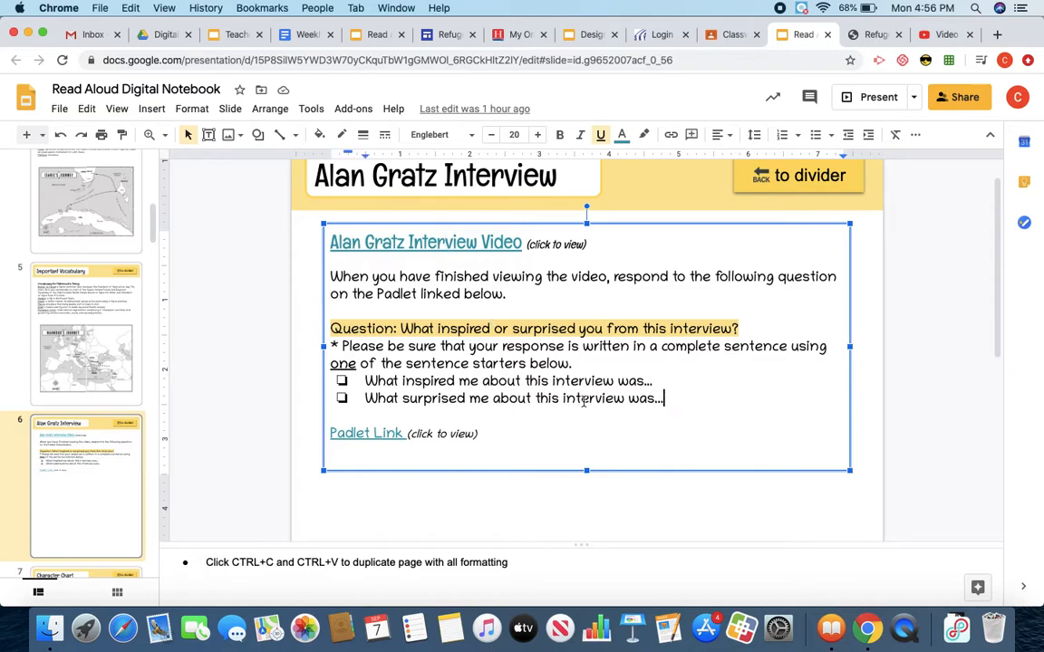
- Select a sentence starter, then follow the Padlet Link to the response board
drag(364, 381, 663, 399)
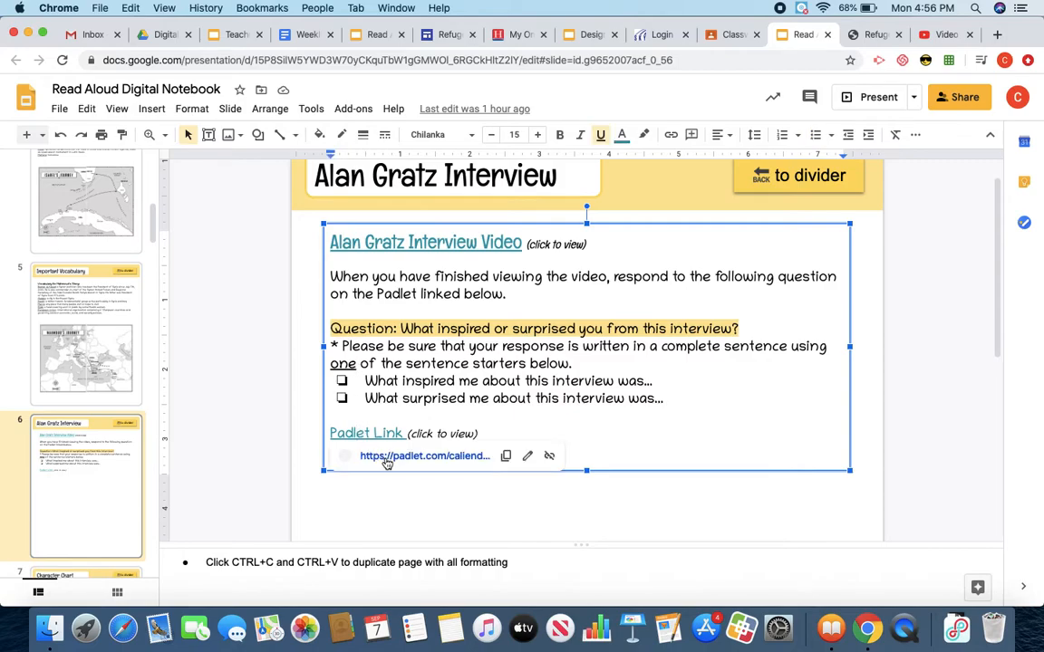
click(424, 457)
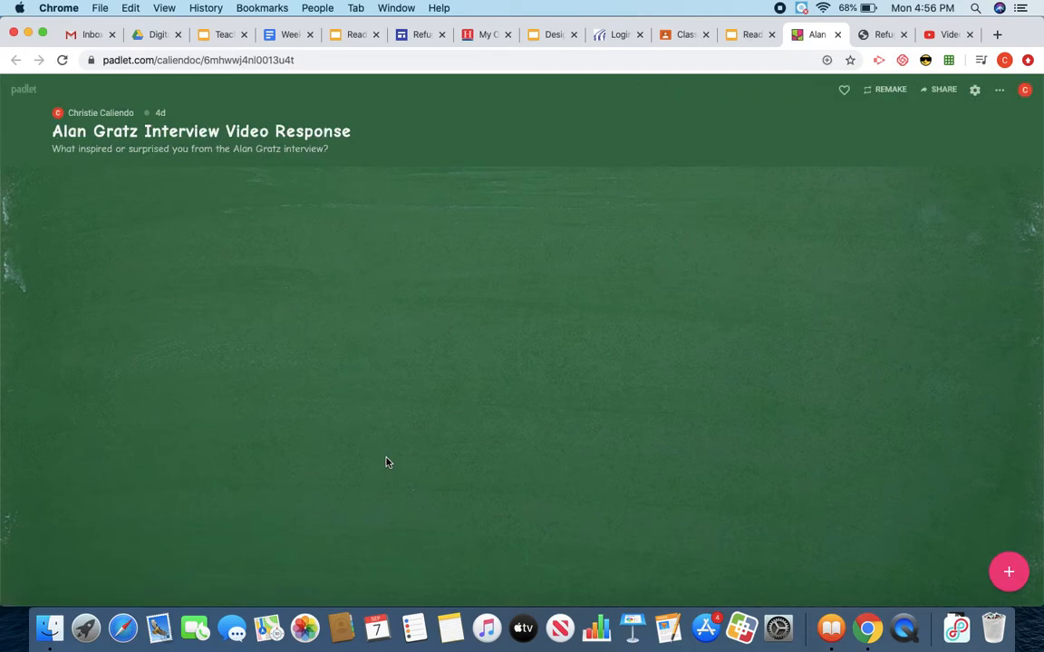
mouse_move(582, 471)
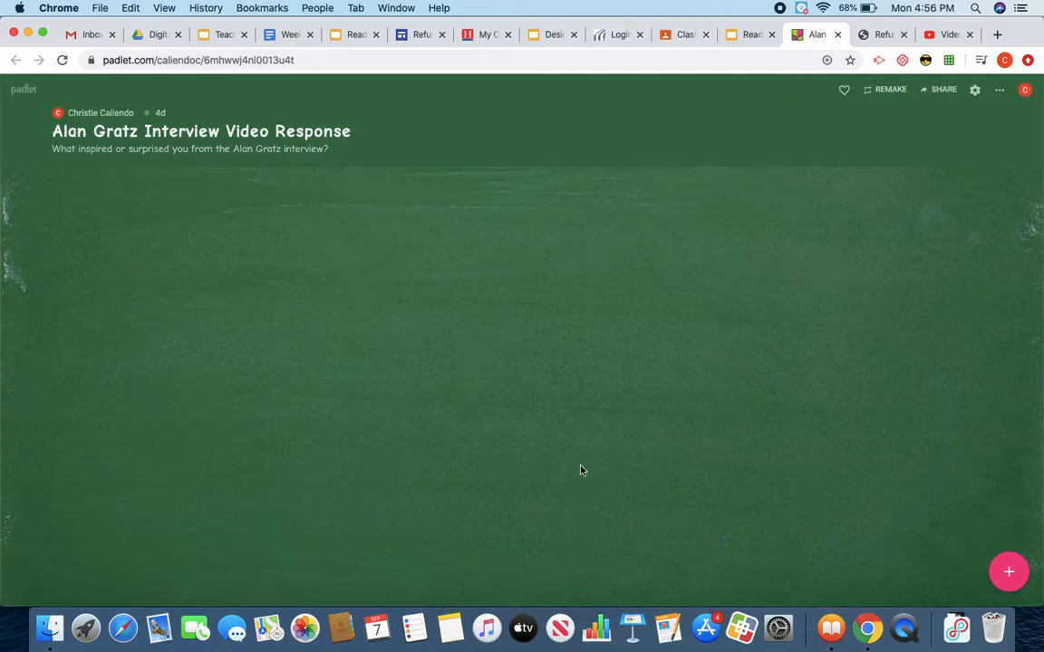
mouse_move(1008, 571)
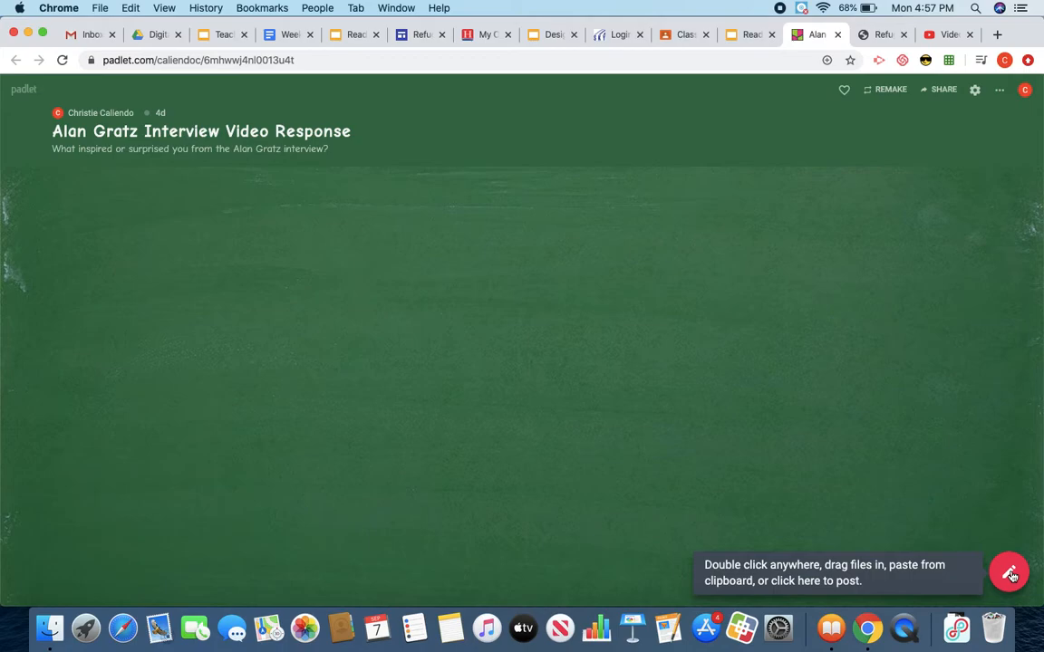
- Add a new empty post to the board with the pink + button
click(1013, 573)
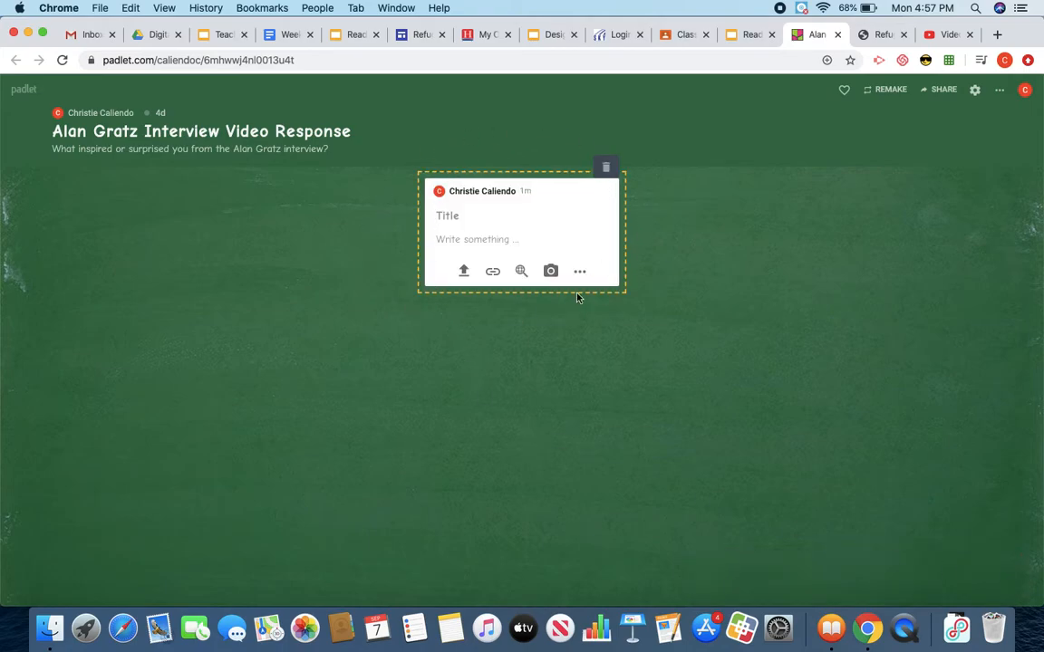
mouse_move(478, 194)
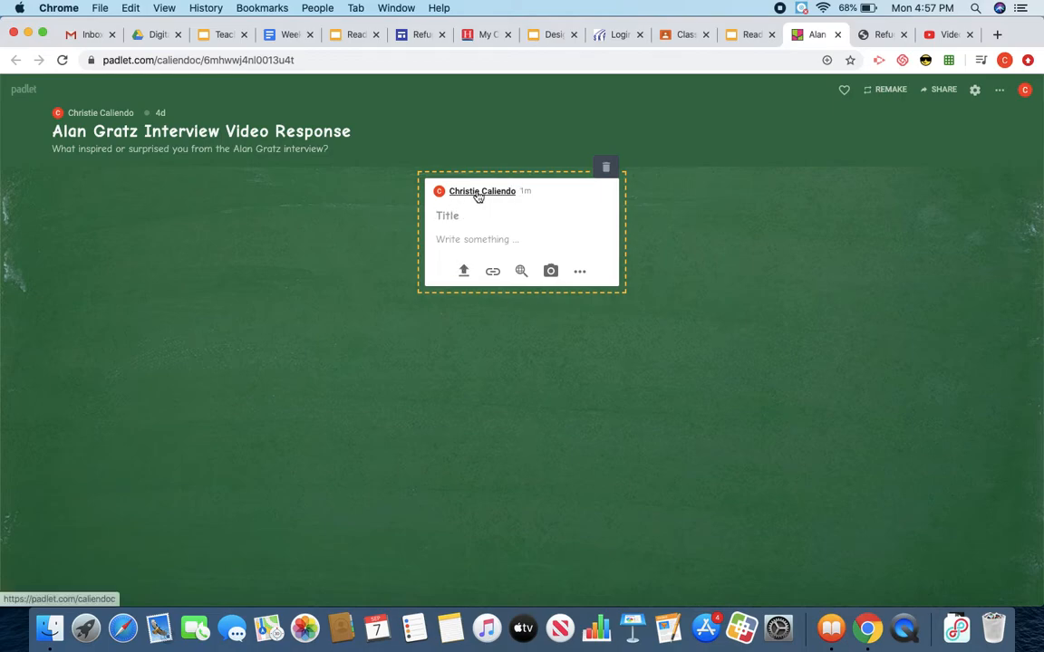
mouse_move(511, 192)
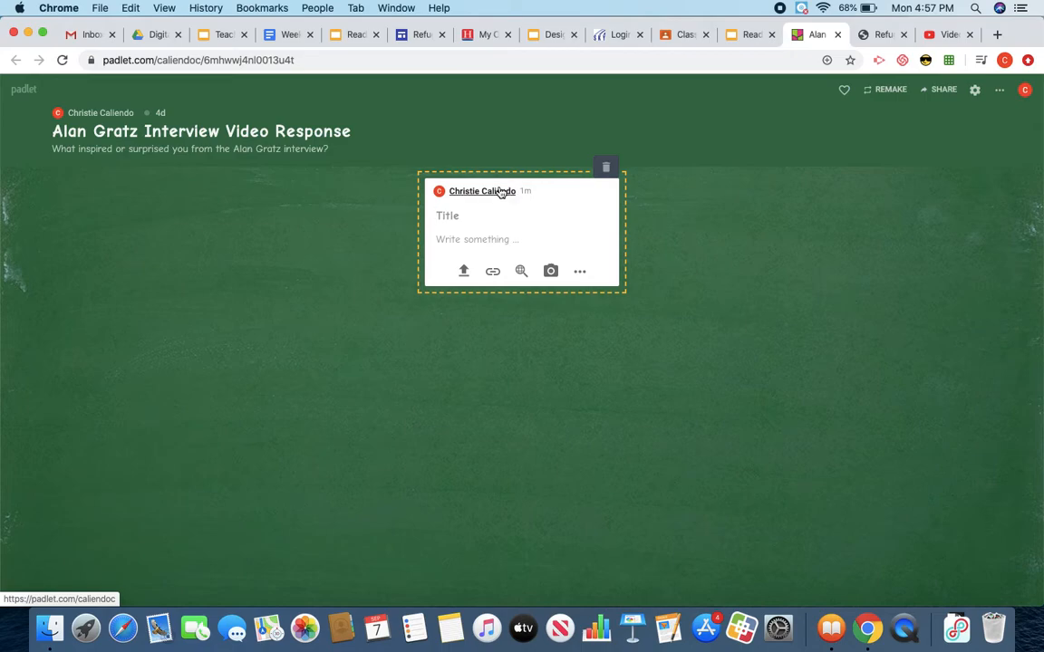
- Title the post 'Alan Gratz Interview Video Response'
click(462, 216)
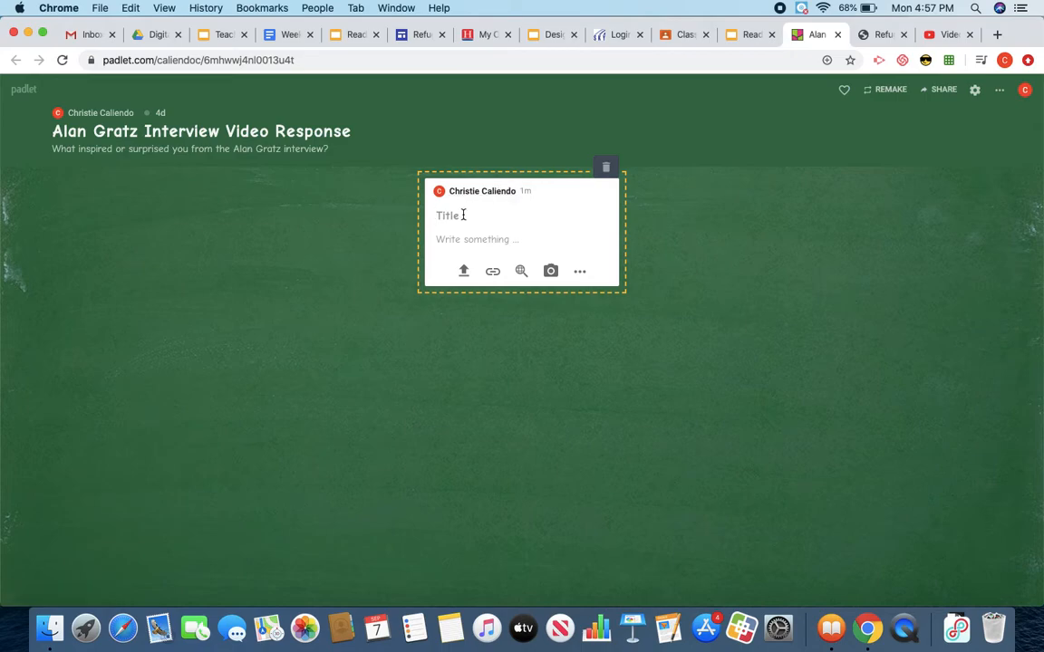
text(ALan)
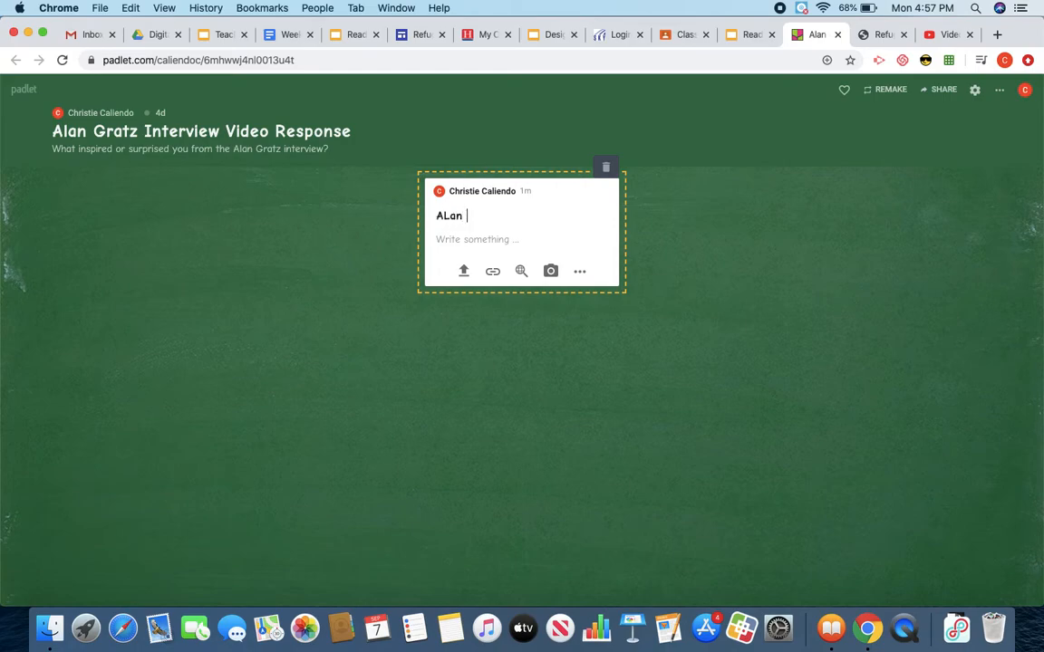
text(Alan Gratz)
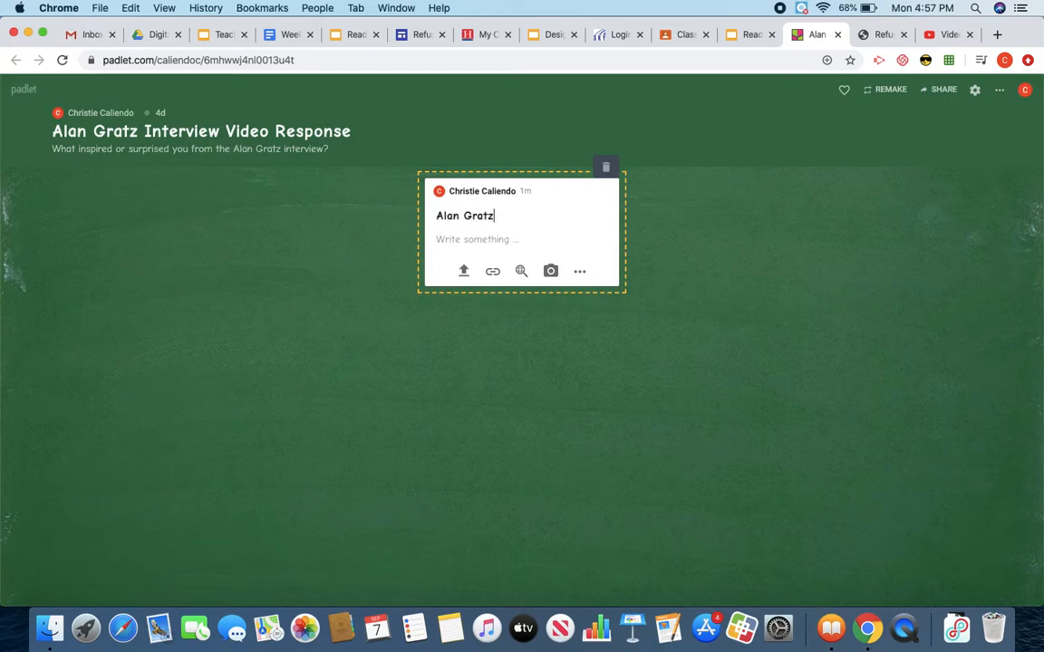
text(Interview)
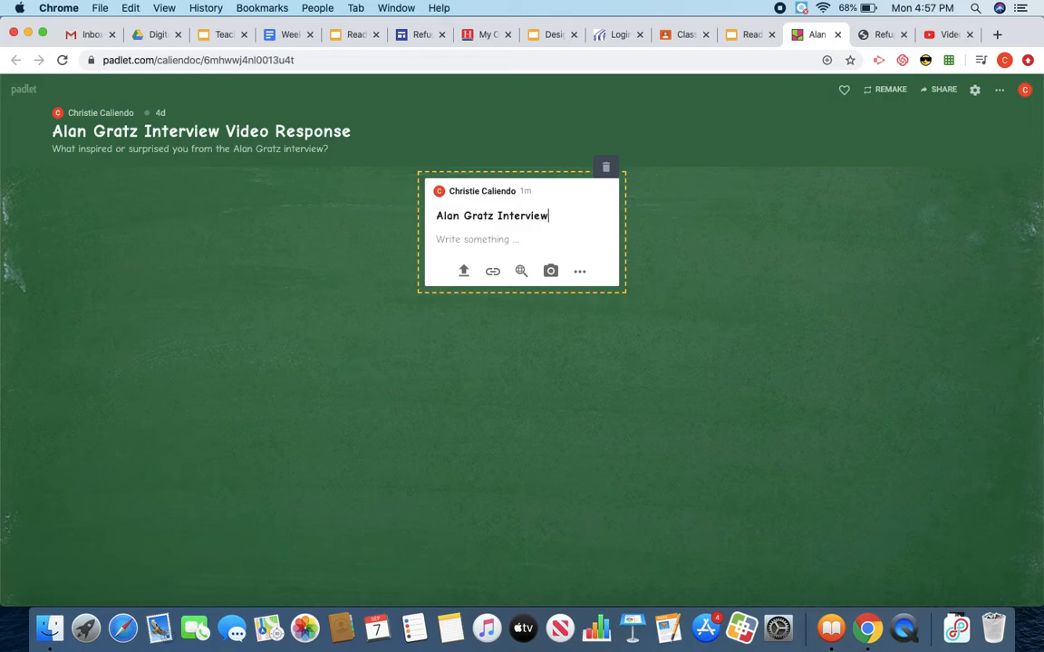
text(Video R)
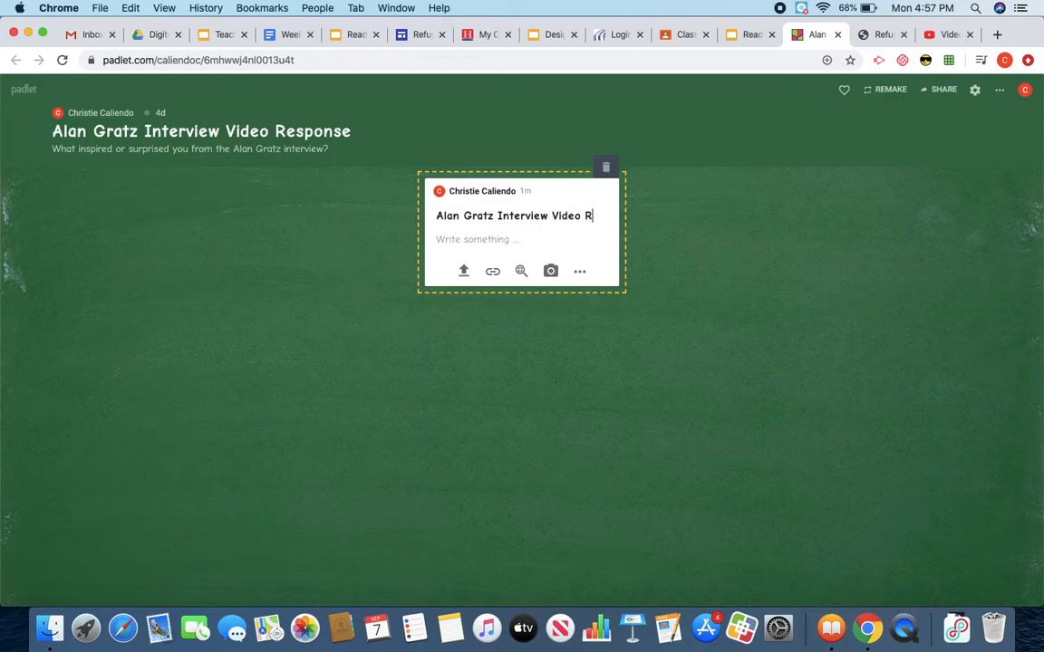
text(esp)
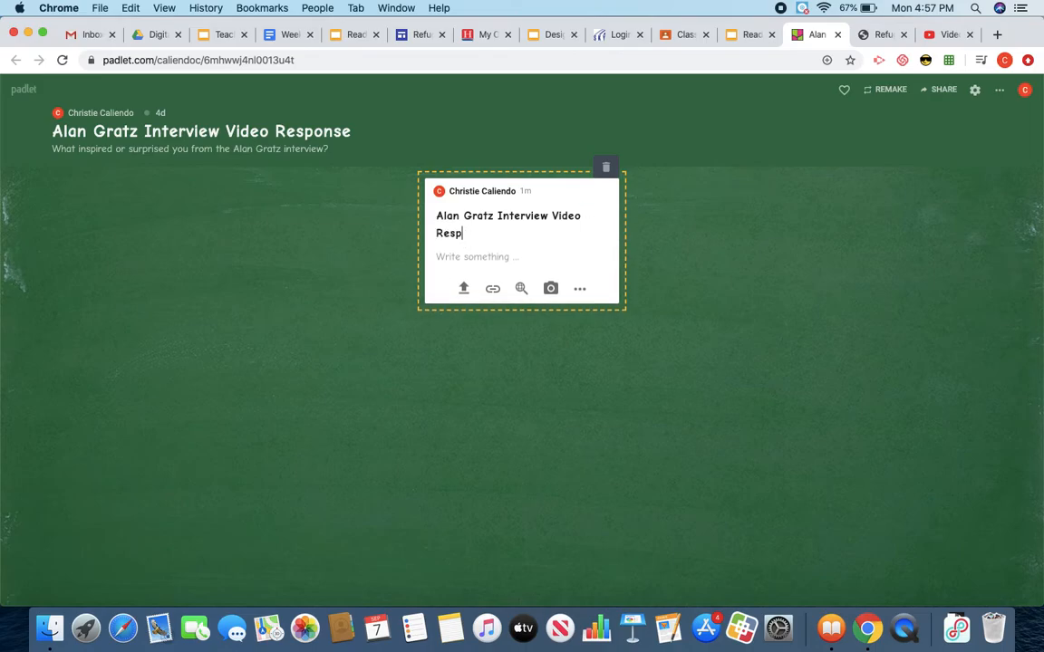
text(onse)
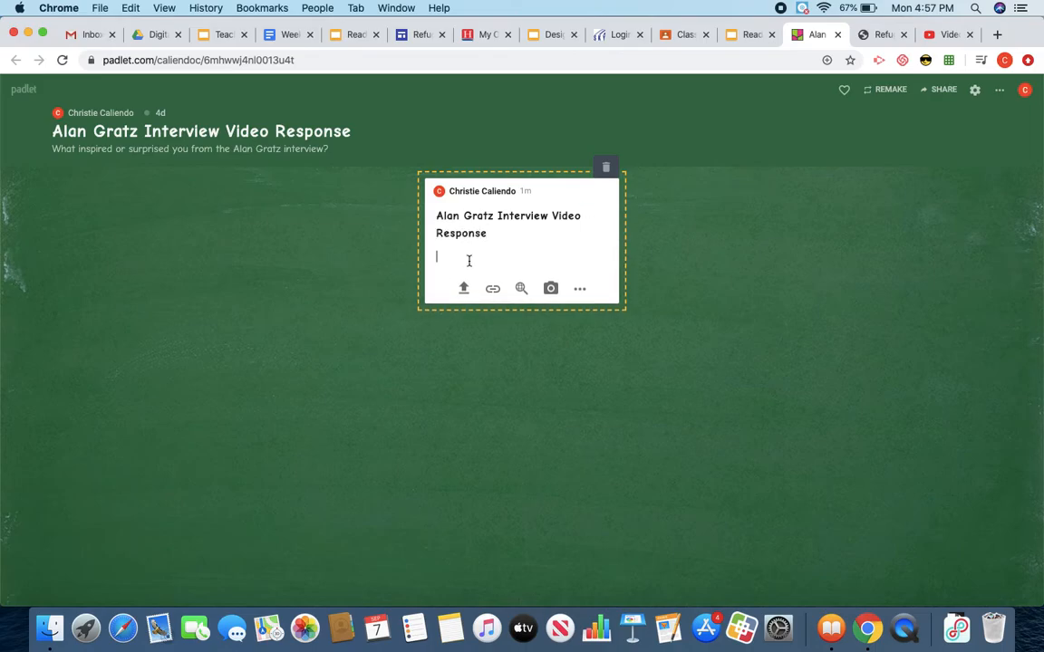
- Write 'What inspired me about this interview was...' as the post body
click(742, 34)
text(W)
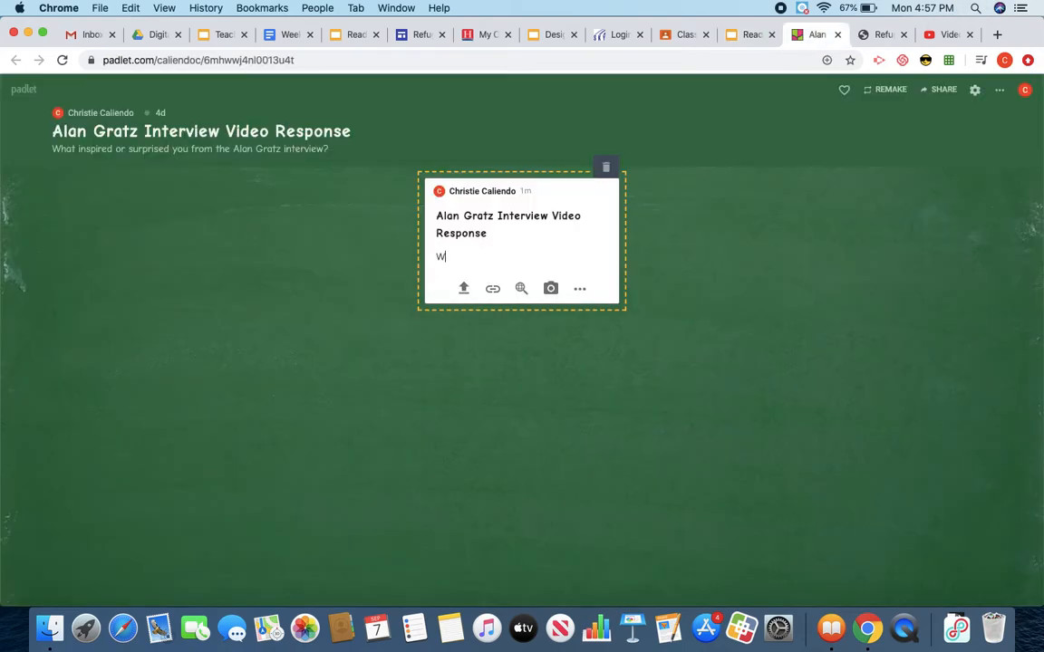
text(hat inspired)
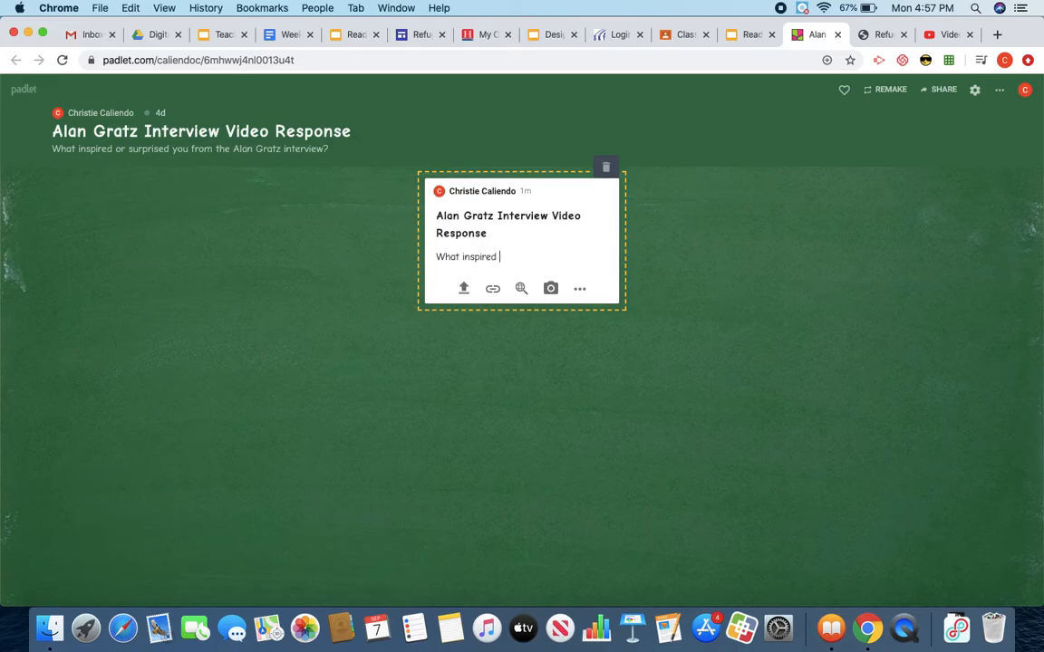
text(me about this interview)
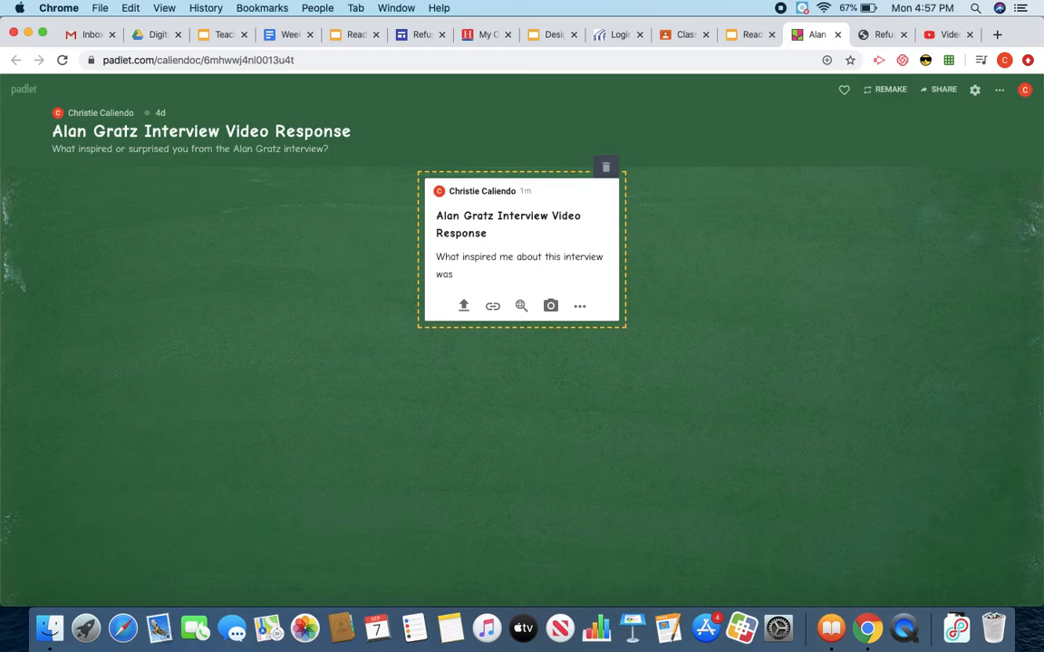
text(...)
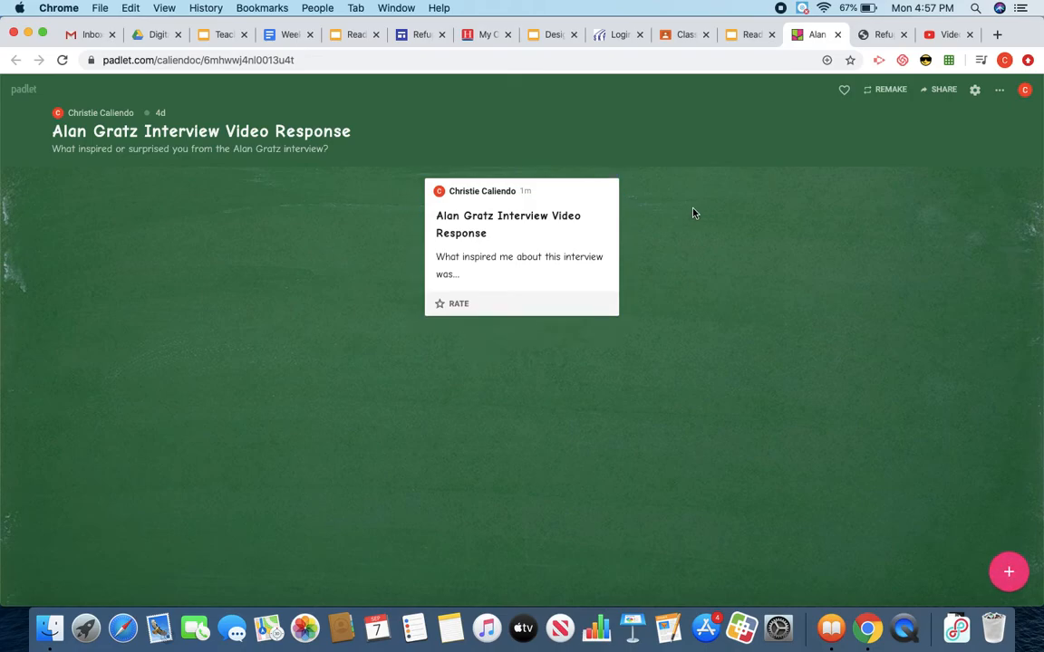
mouse_move(634, 170)
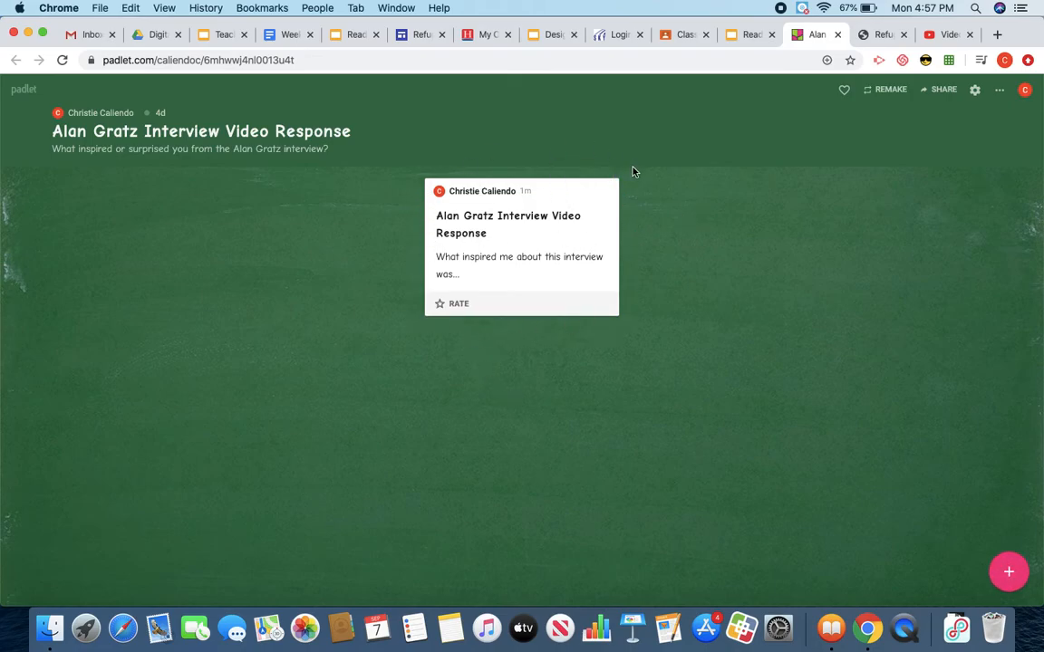
mouse_move(935, 395)
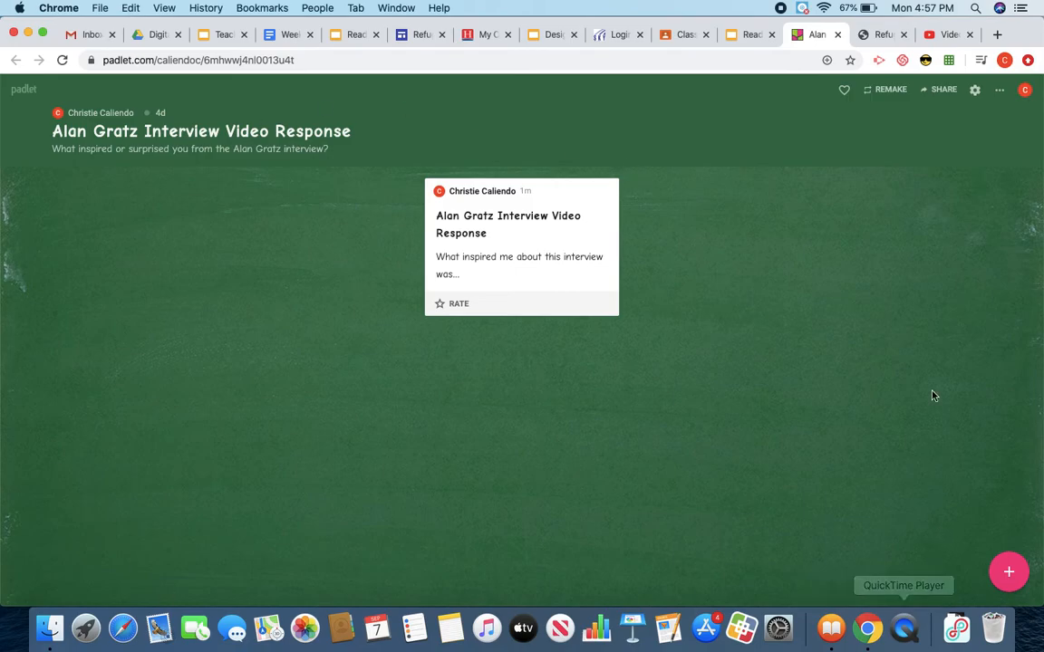
mouse_move(874, 304)
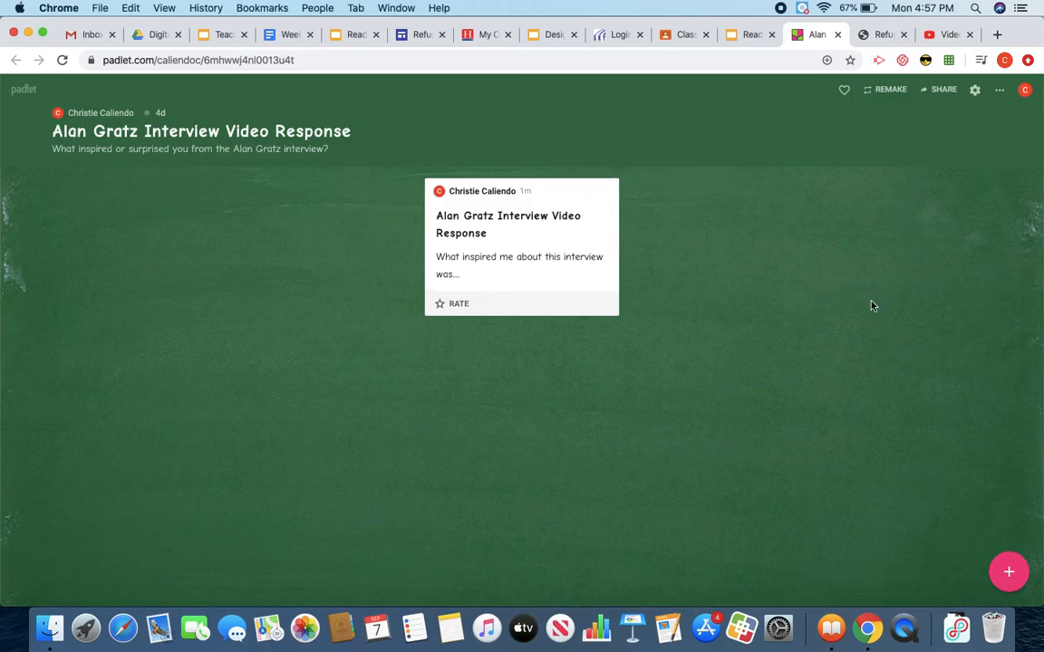
mouse_move(750, 326)
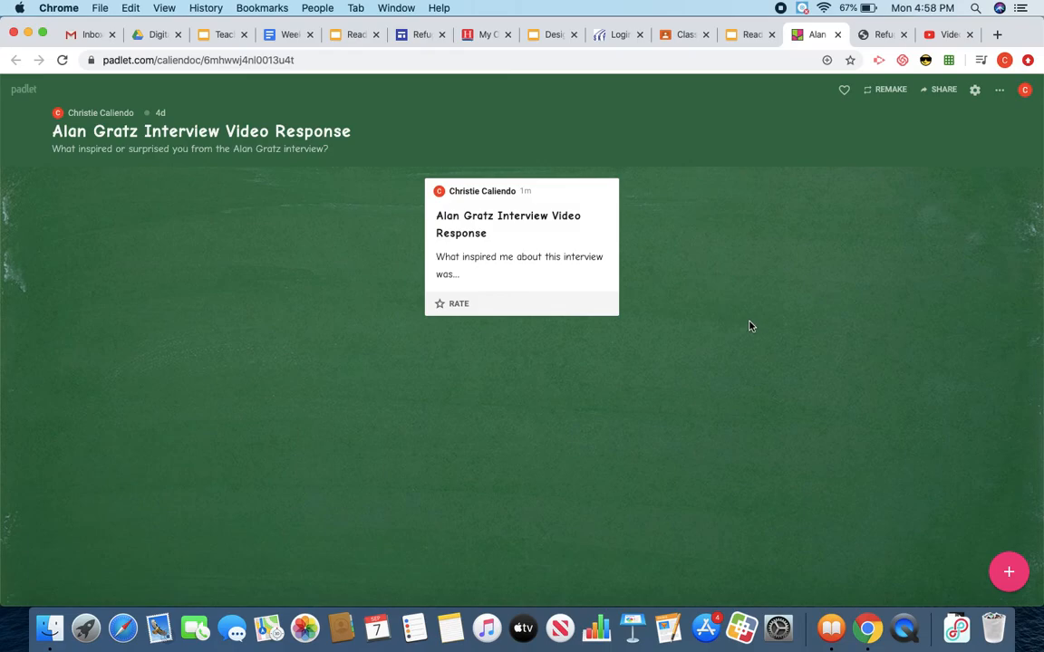
mouse_move(497, 413)
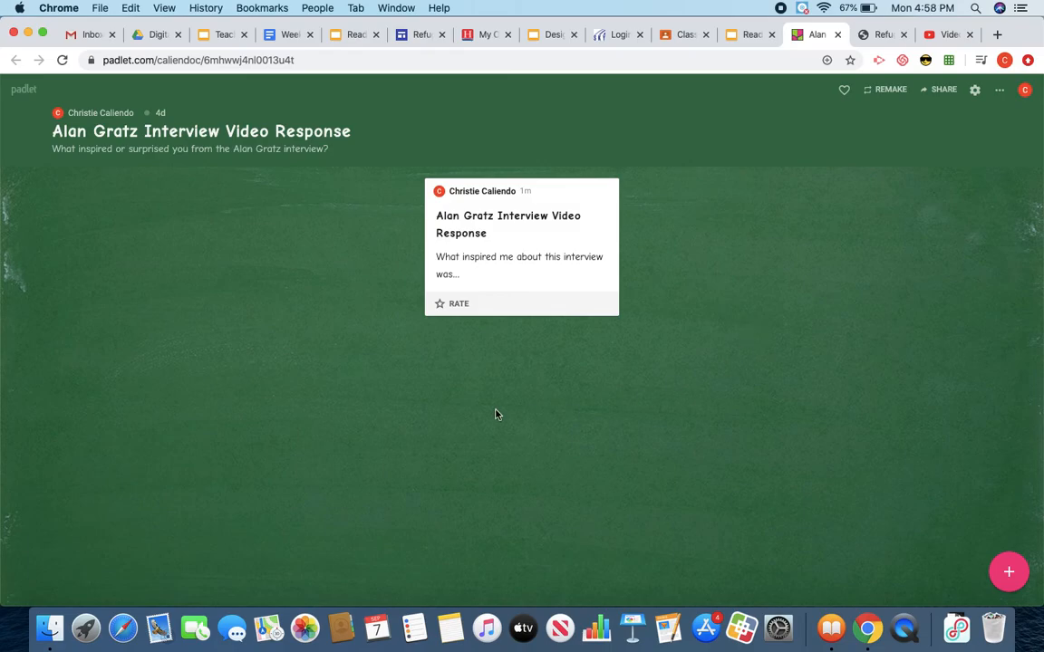
mouse_move(373, 304)
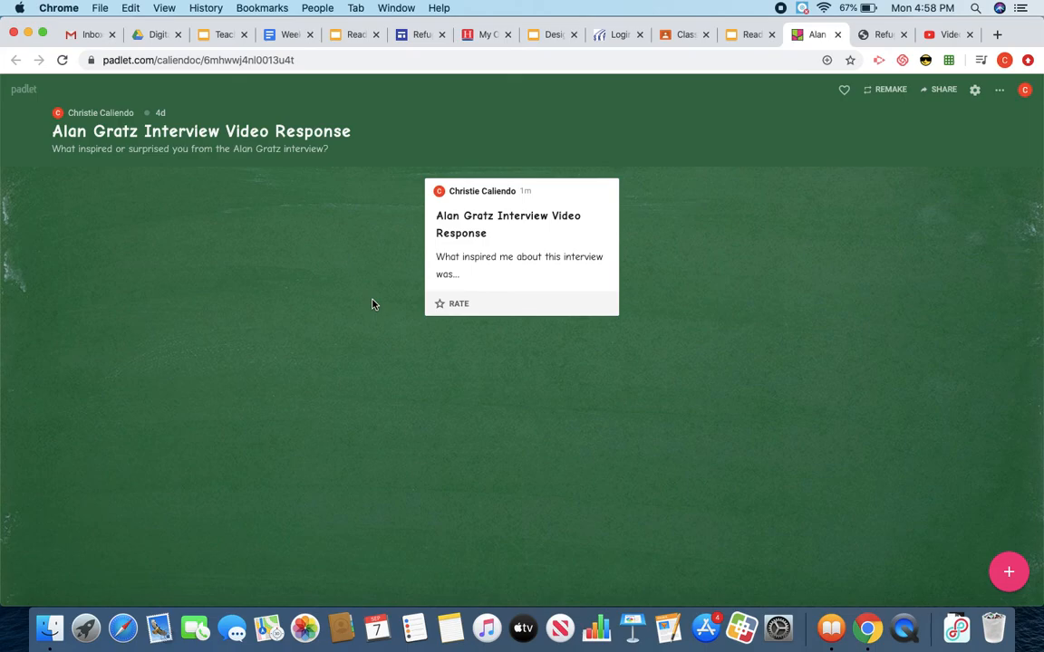